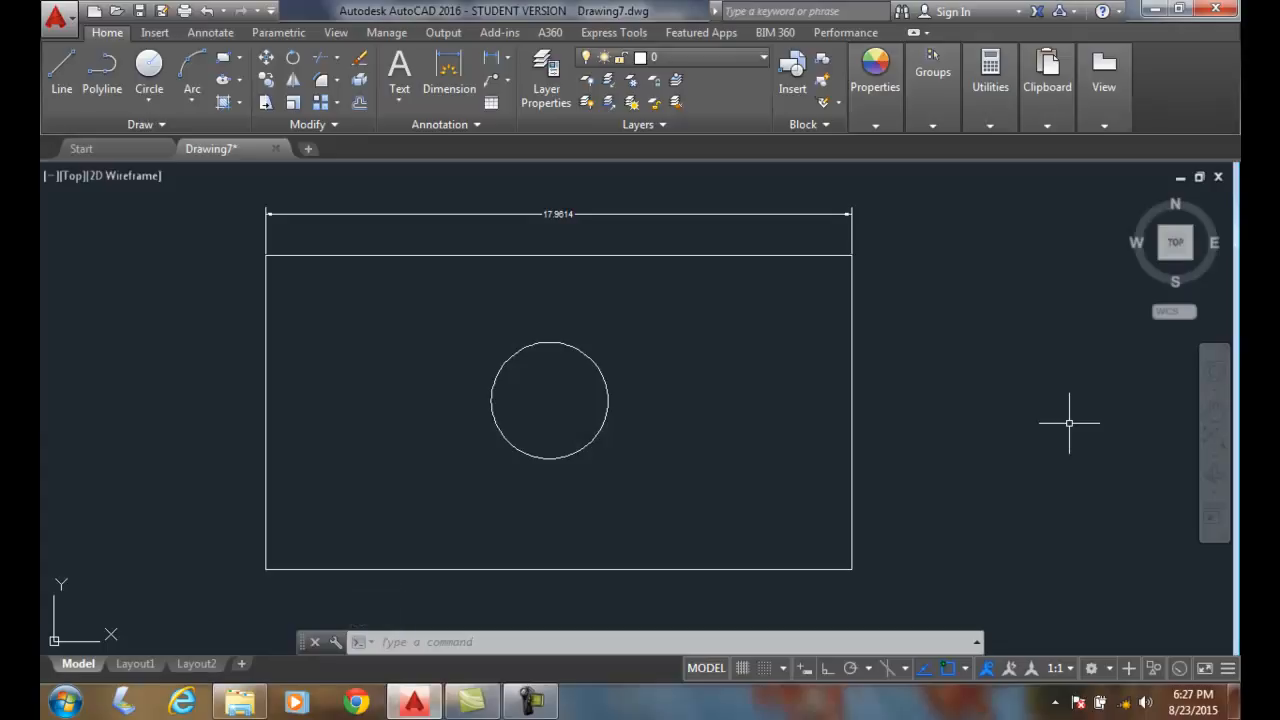
mouse_move(862, 404)
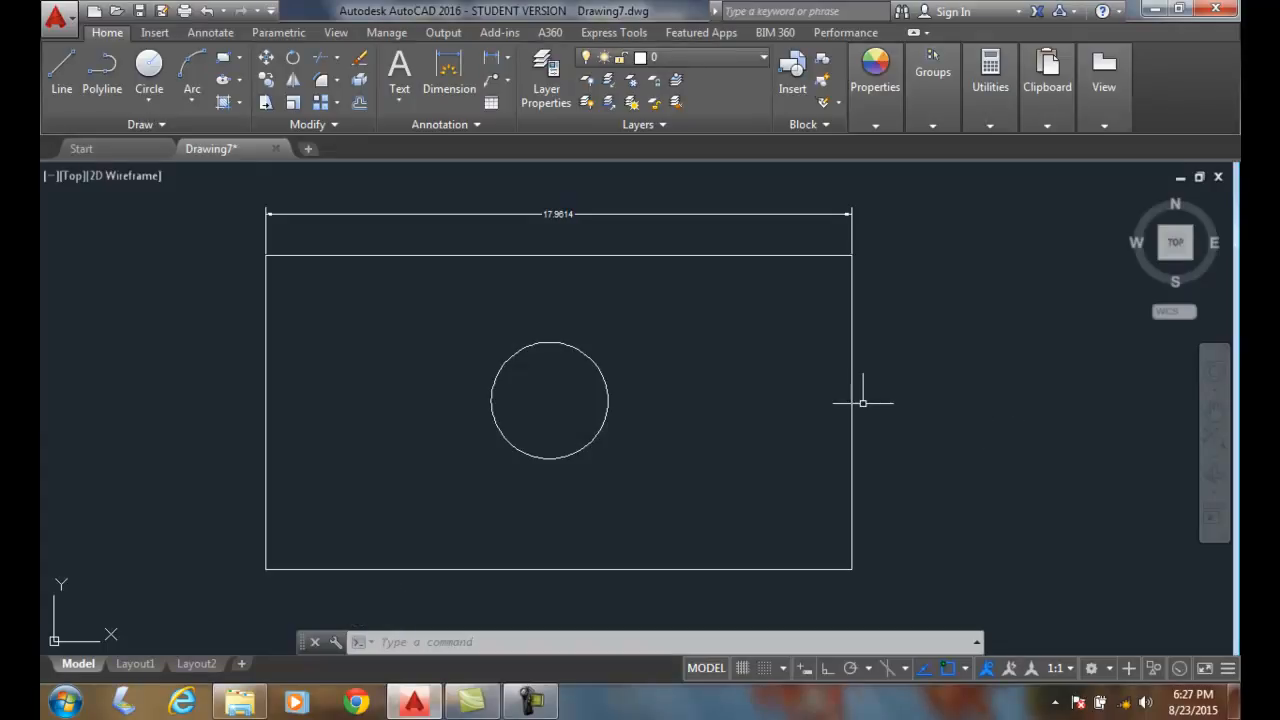
Step: Select the Object layer in the Layer Properties Manager and set it current
click(546, 76)
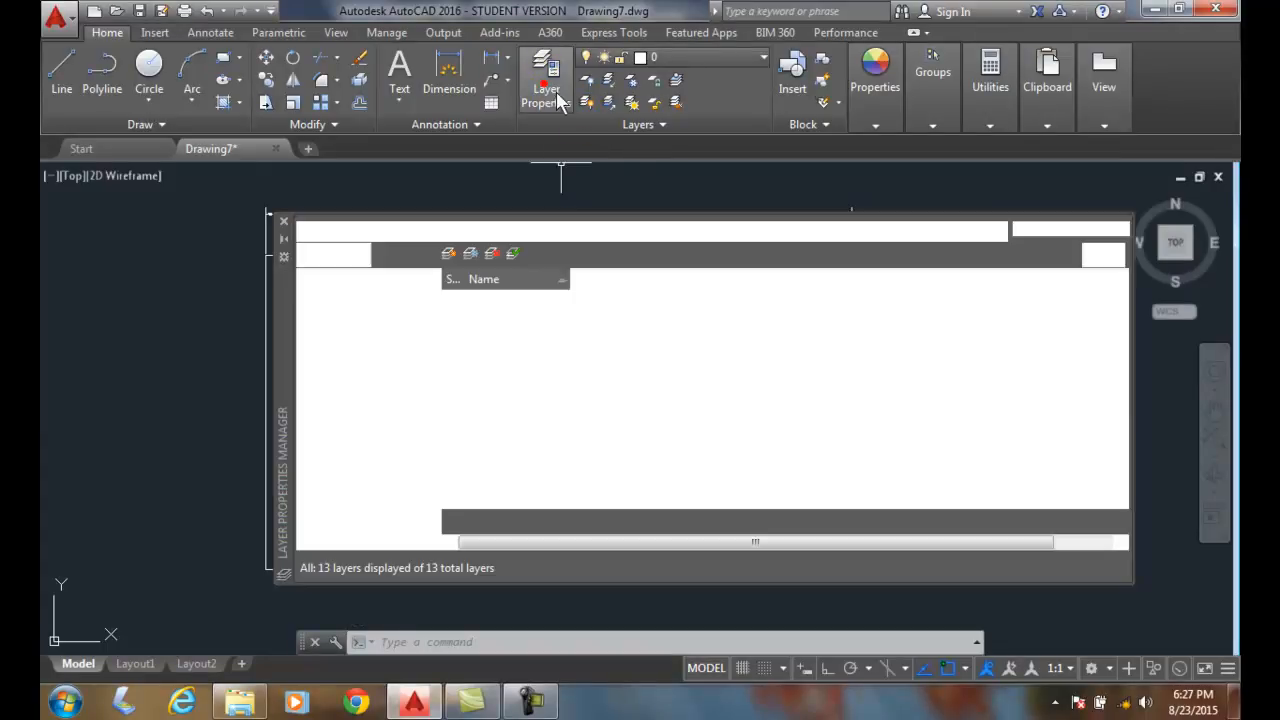
click(546, 76)
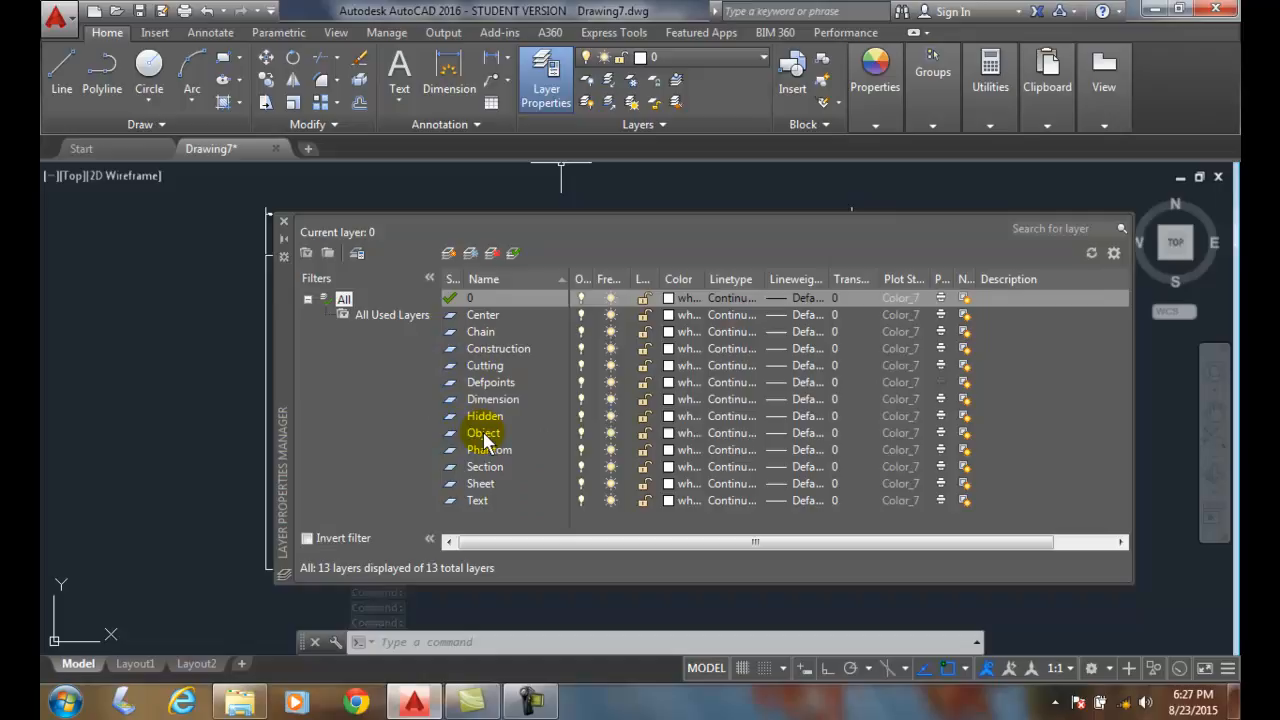
click(484, 432)
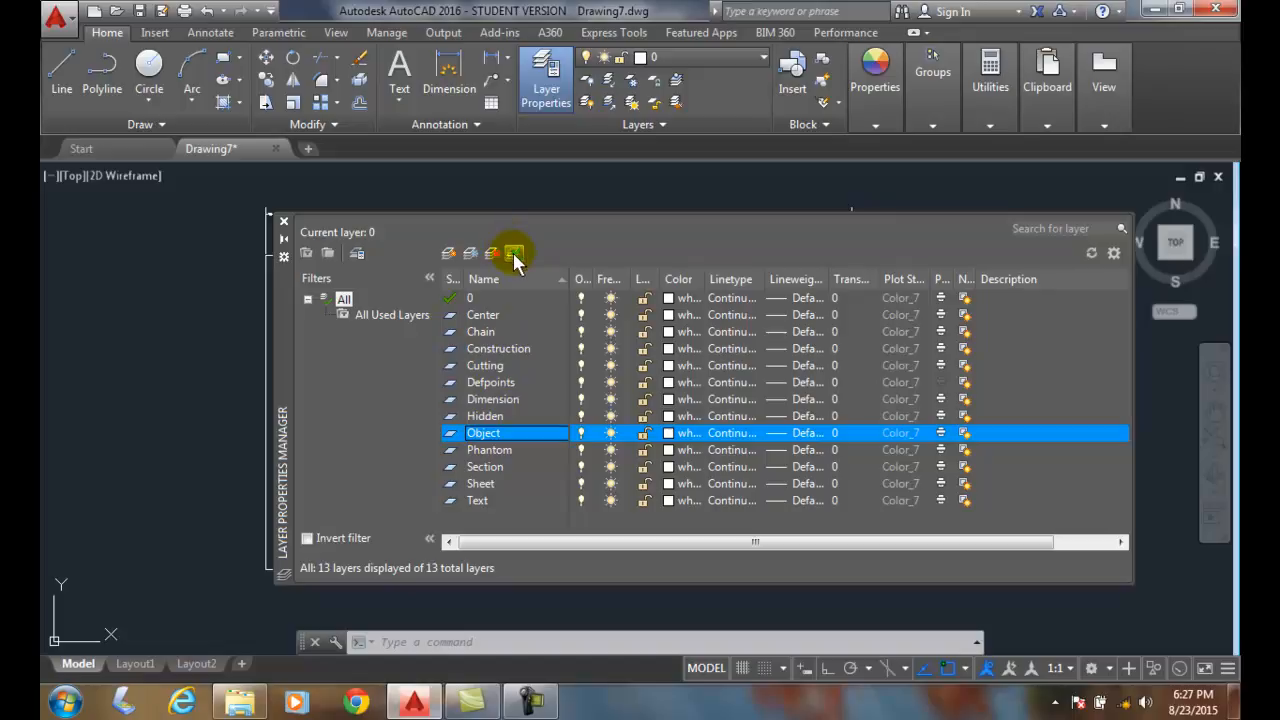
mouse_move(512, 252)
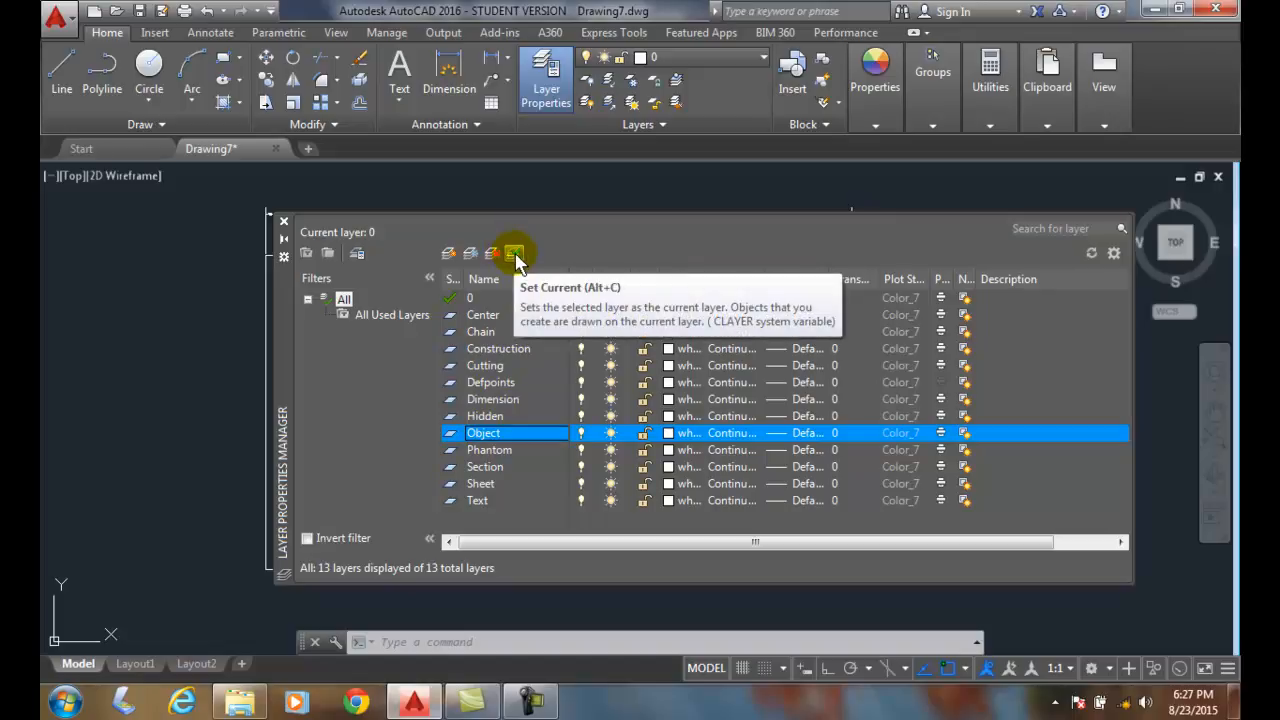
click(514, 252)
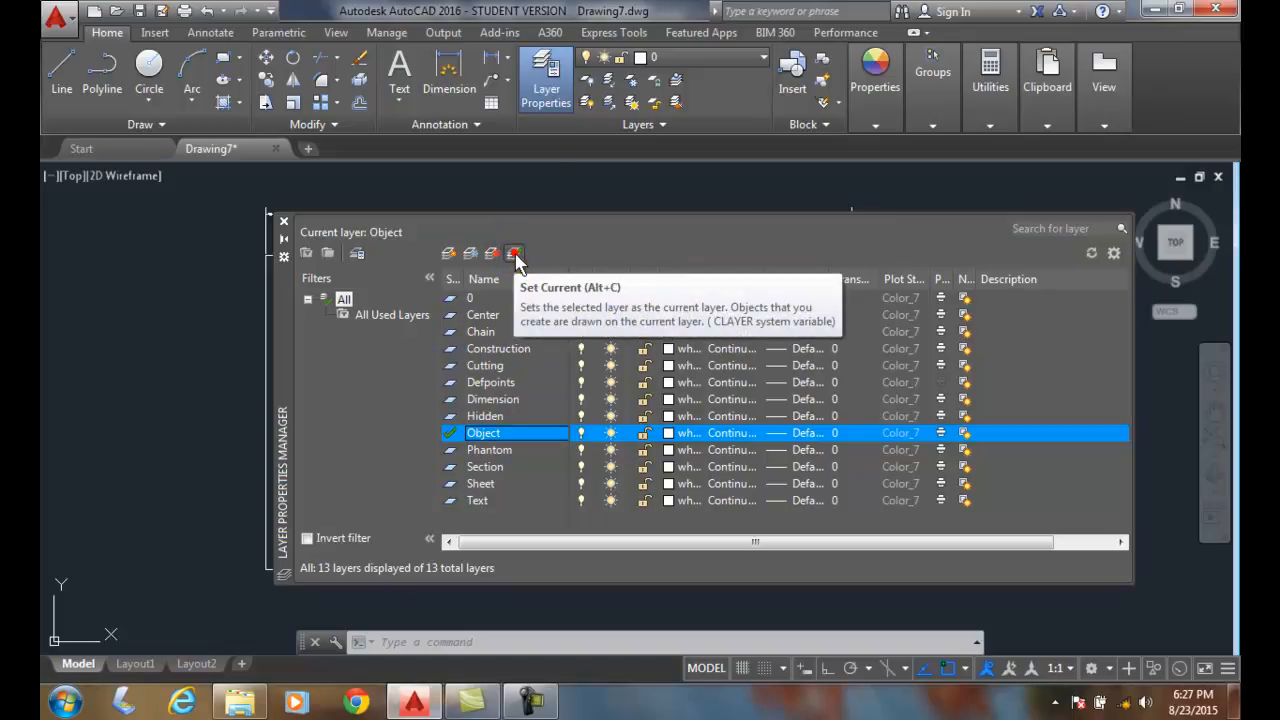
click(514, 252)
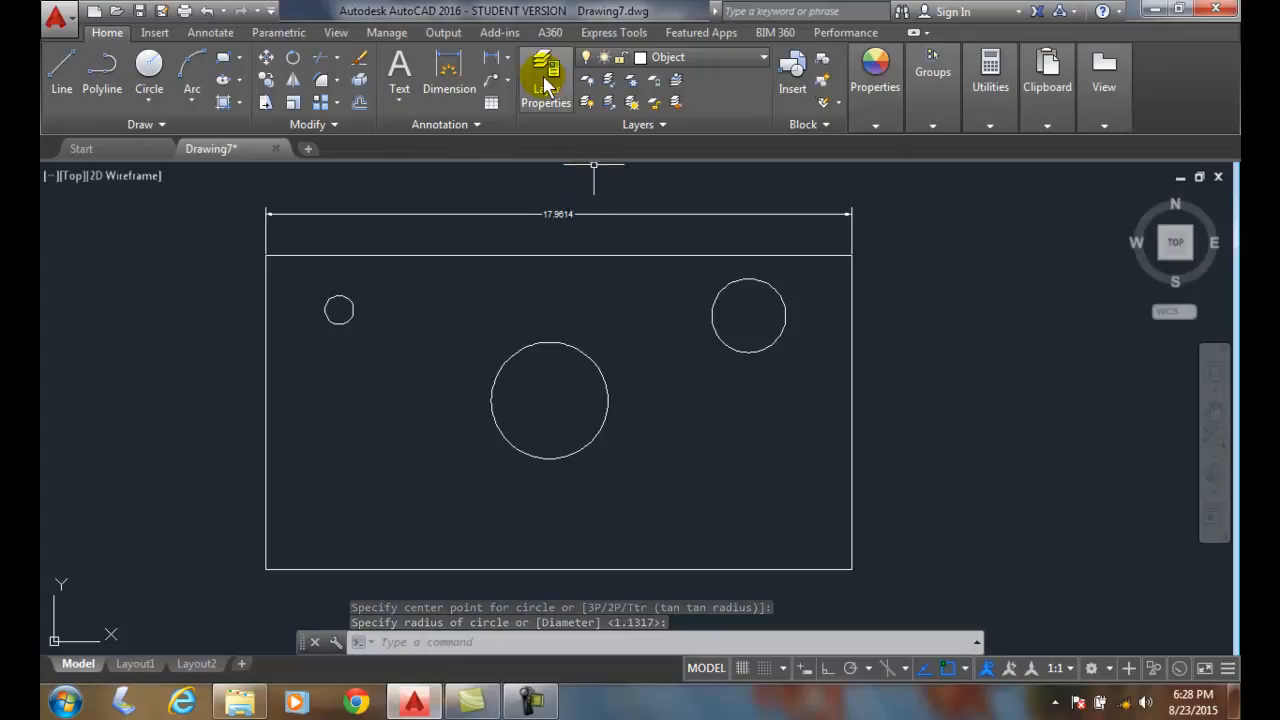
Step: Reopen the Layer Properties Manager, which now shows Object as current
click(546, 72)
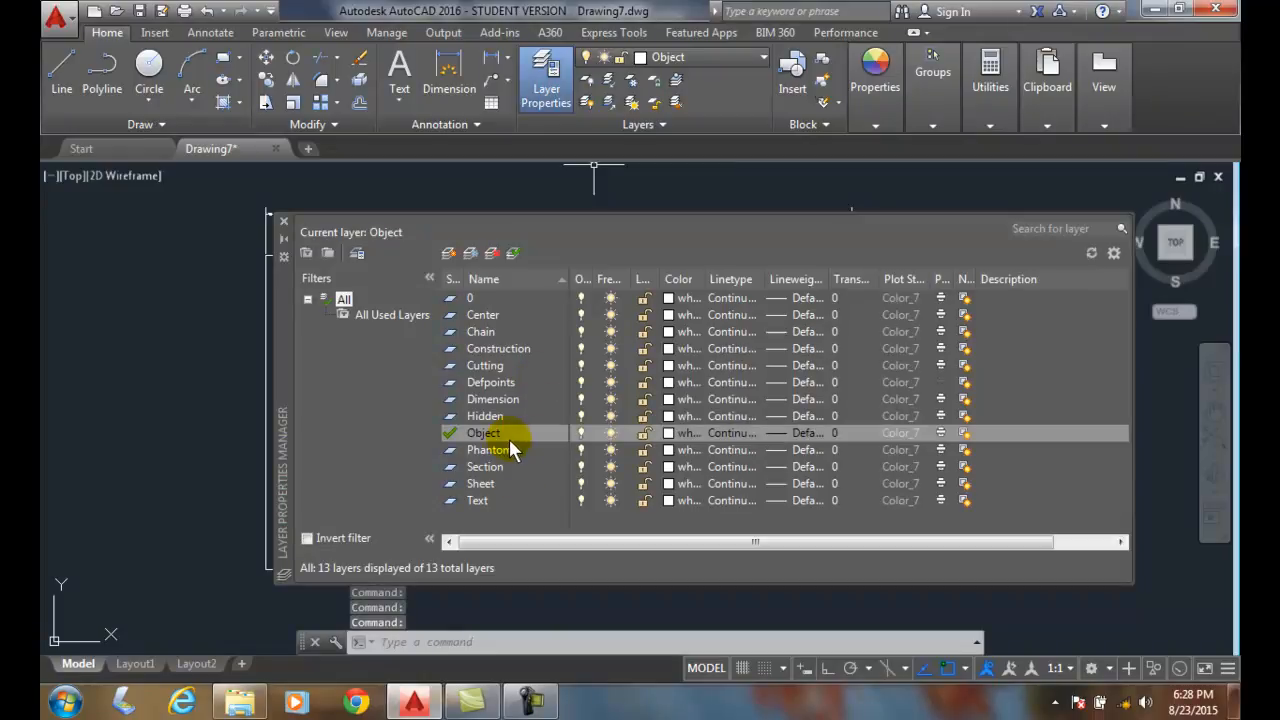
mouse_move(510, 452)
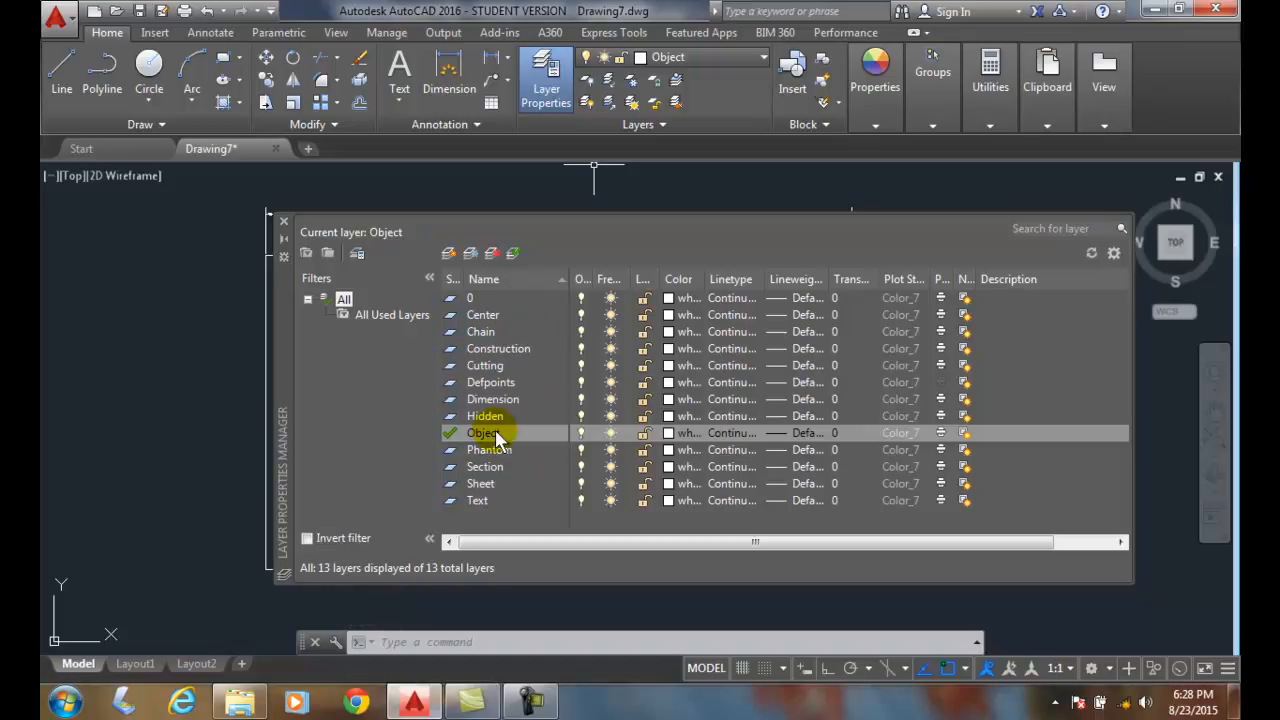
mouse_move(496, 384)
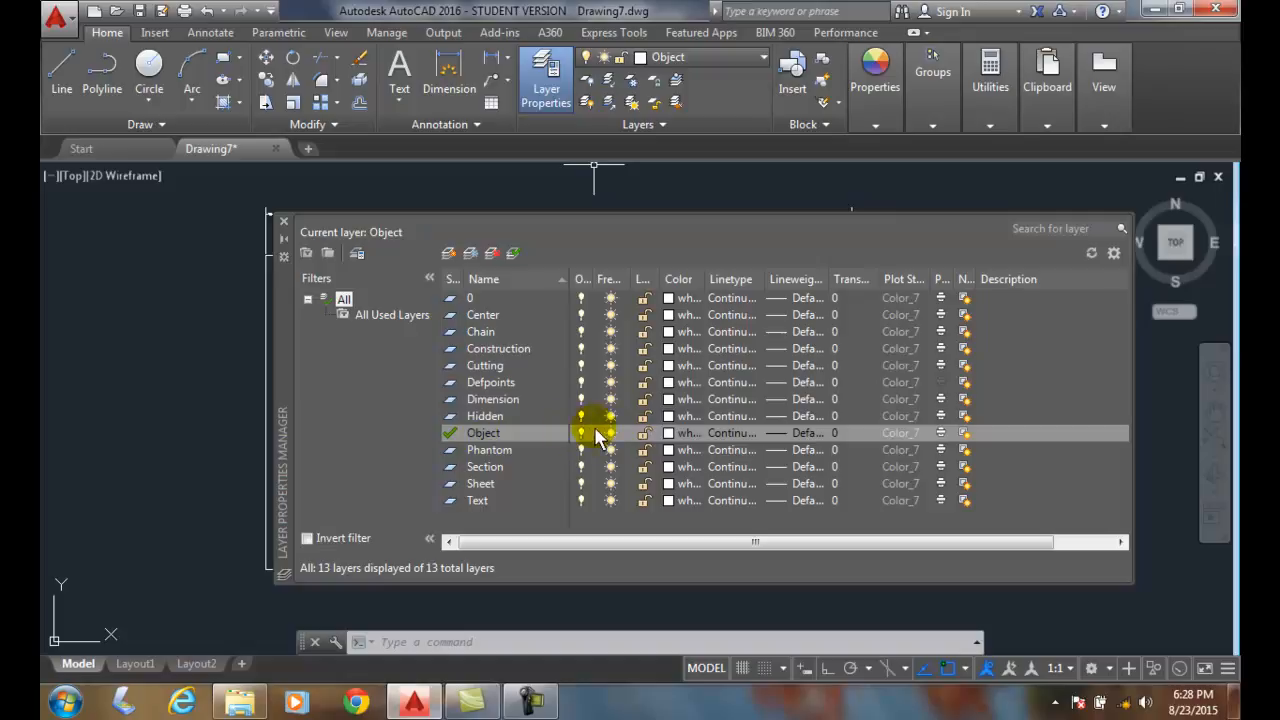
mouse_move(1124, 280)
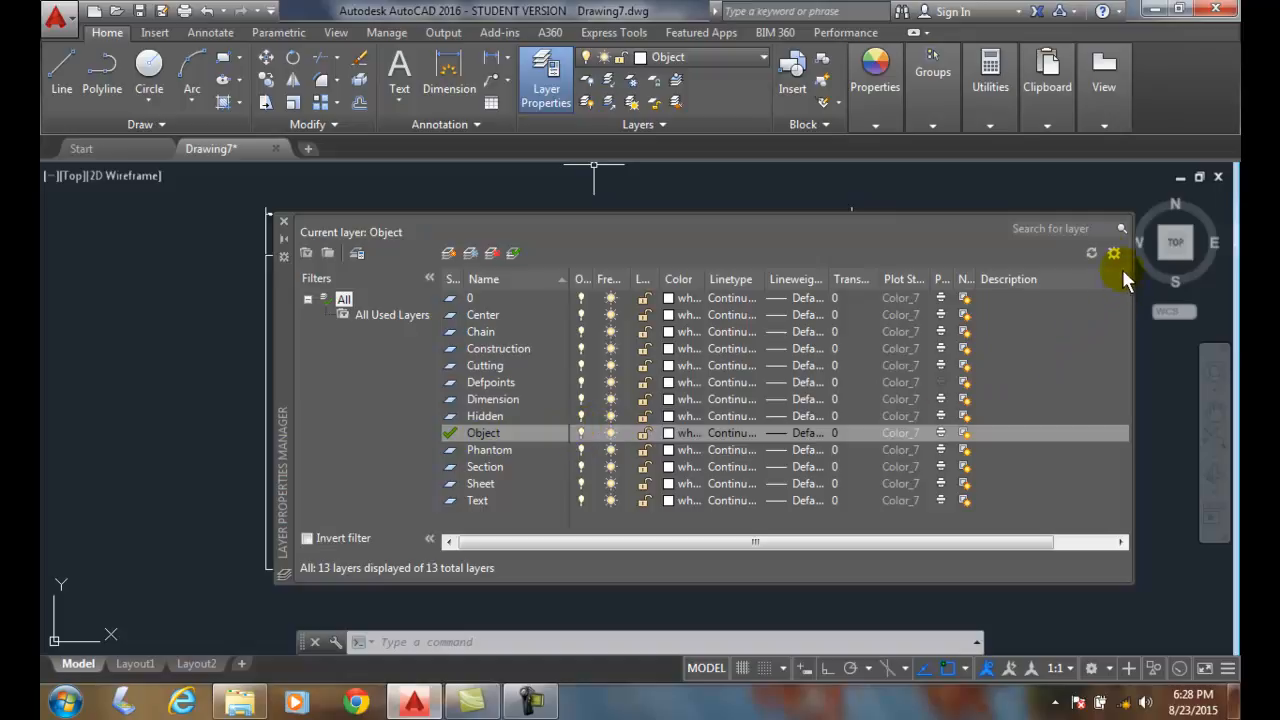
mouse_move(1114, 252)
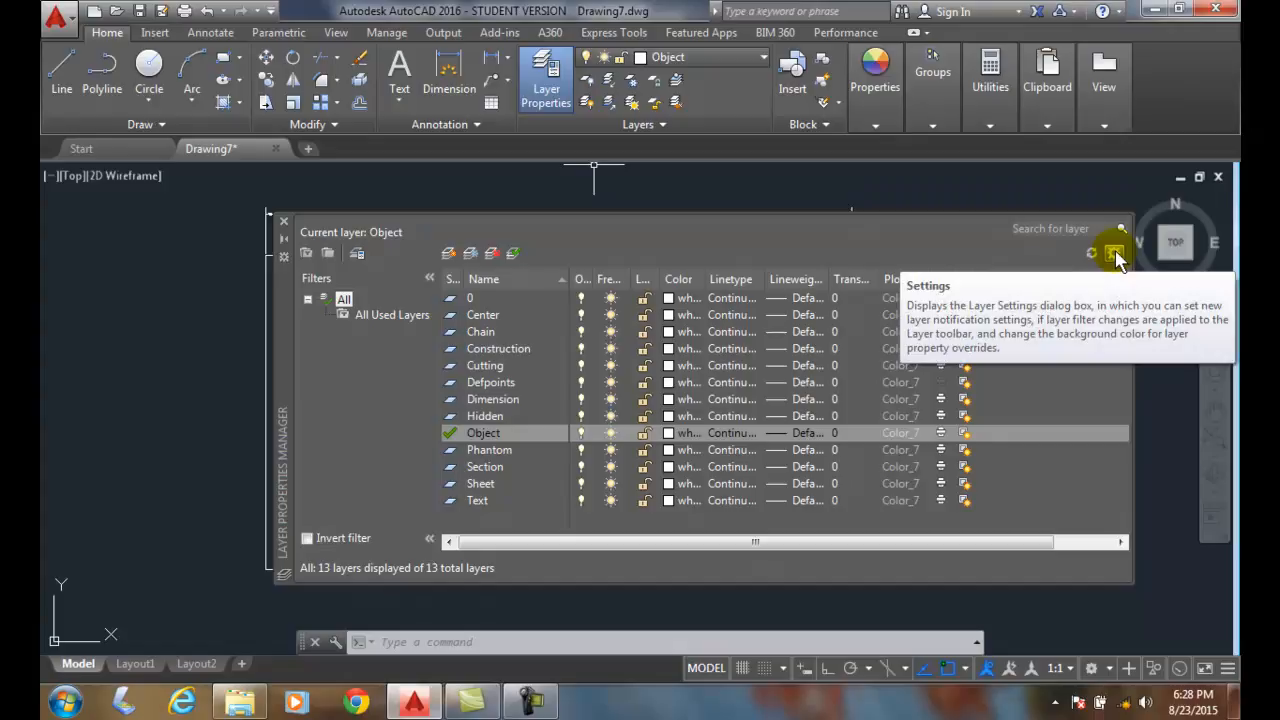
mouse_move(1112, 252)
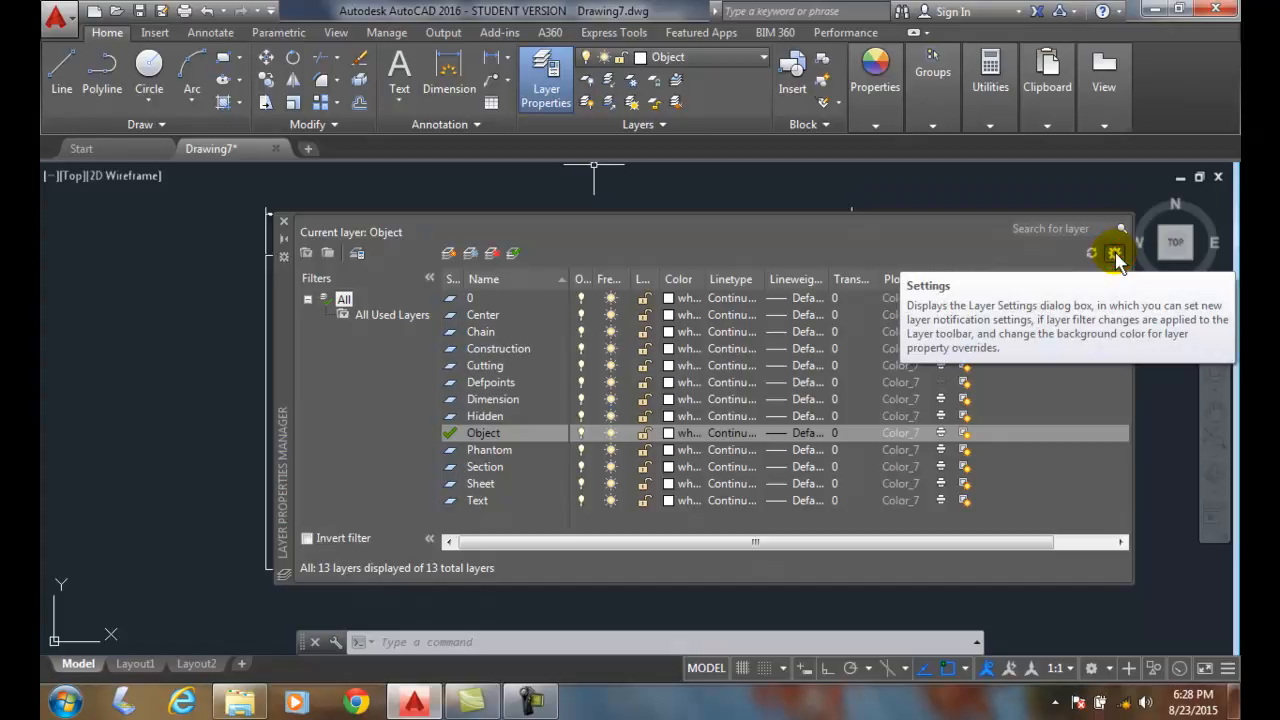
Step: Enable 'Indicate layers in use' in the Layer Settings dialog and confirm
click(1114, 252)
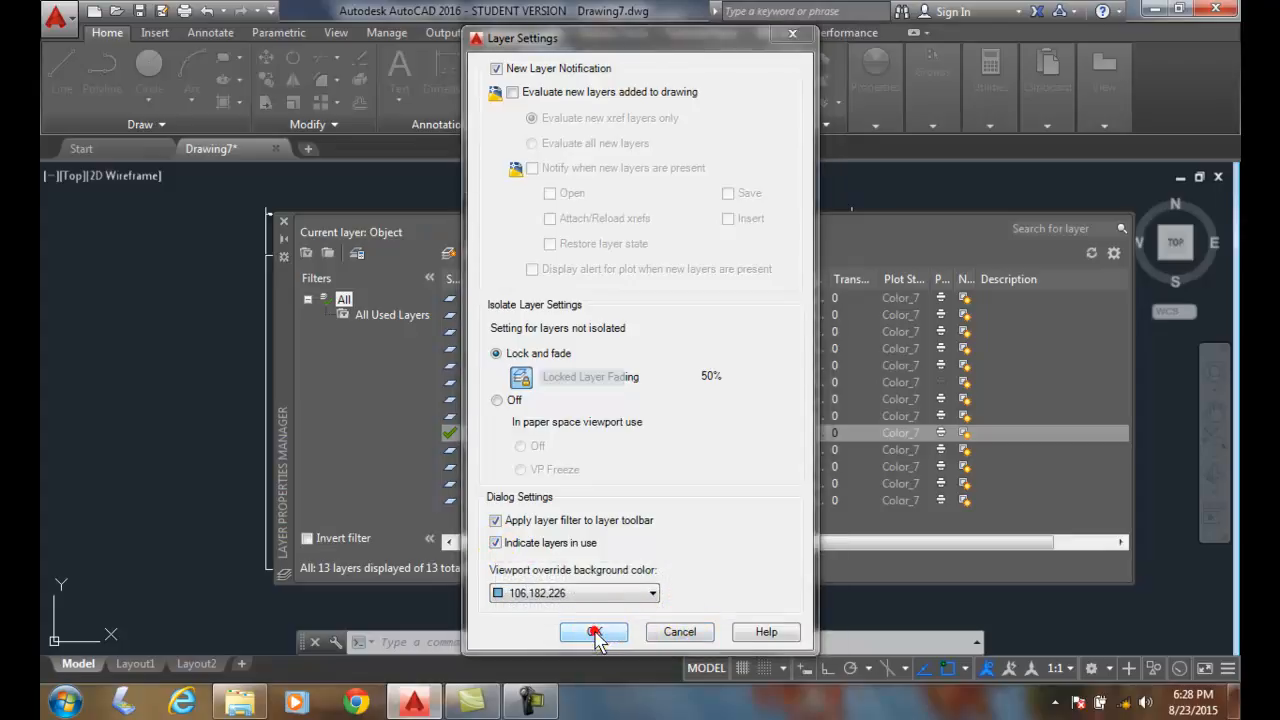
click(594, 632)
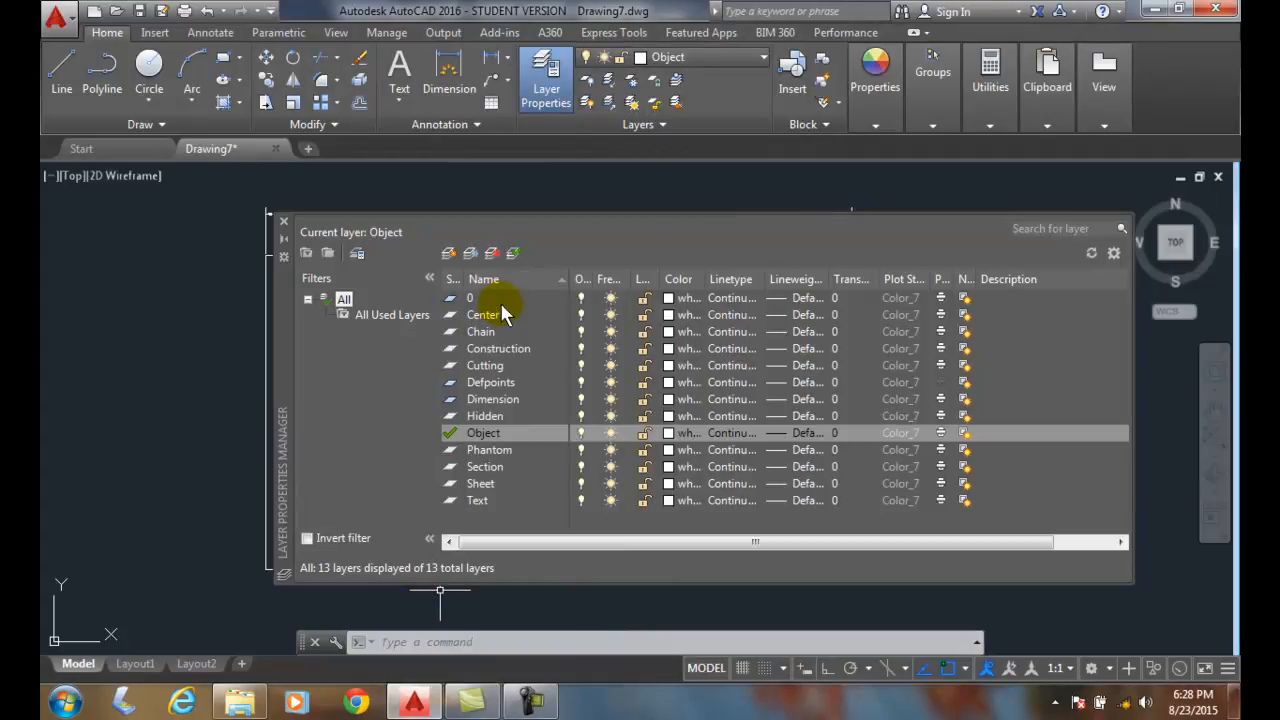
Step: Set layer 0 as the current layer, replacing Object
click(470, 296)
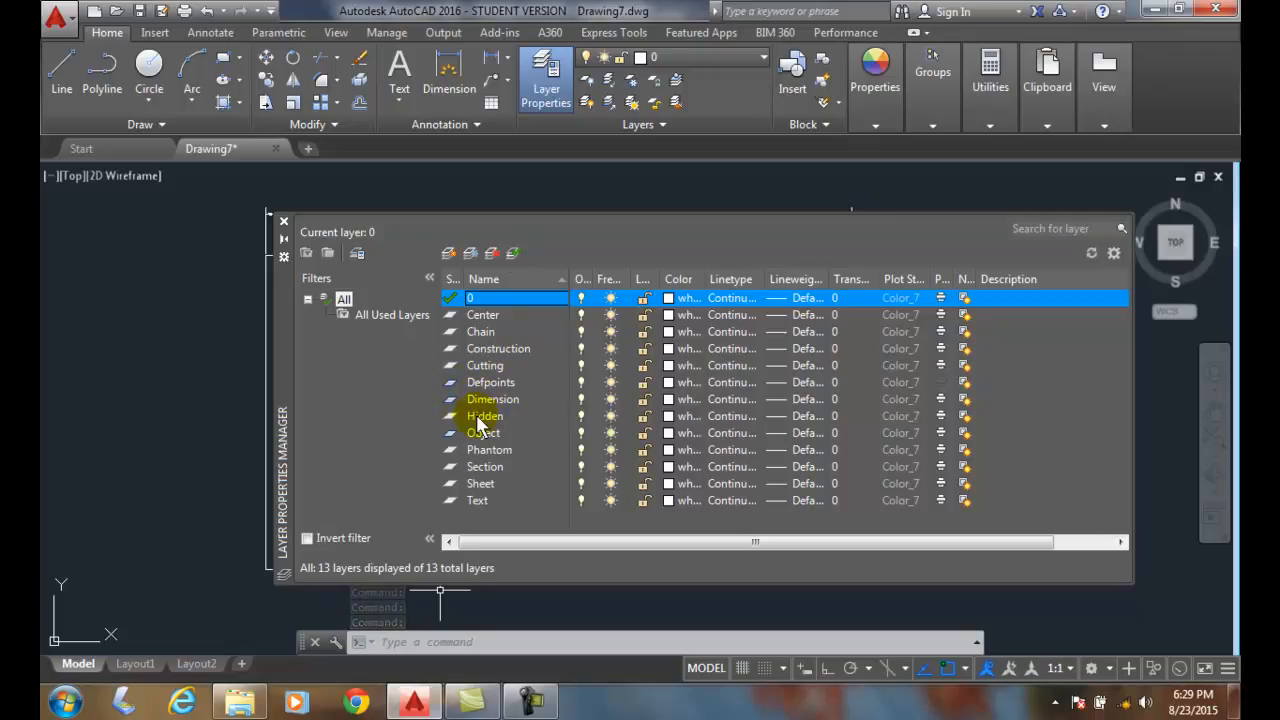
mouse_move(500, 444)
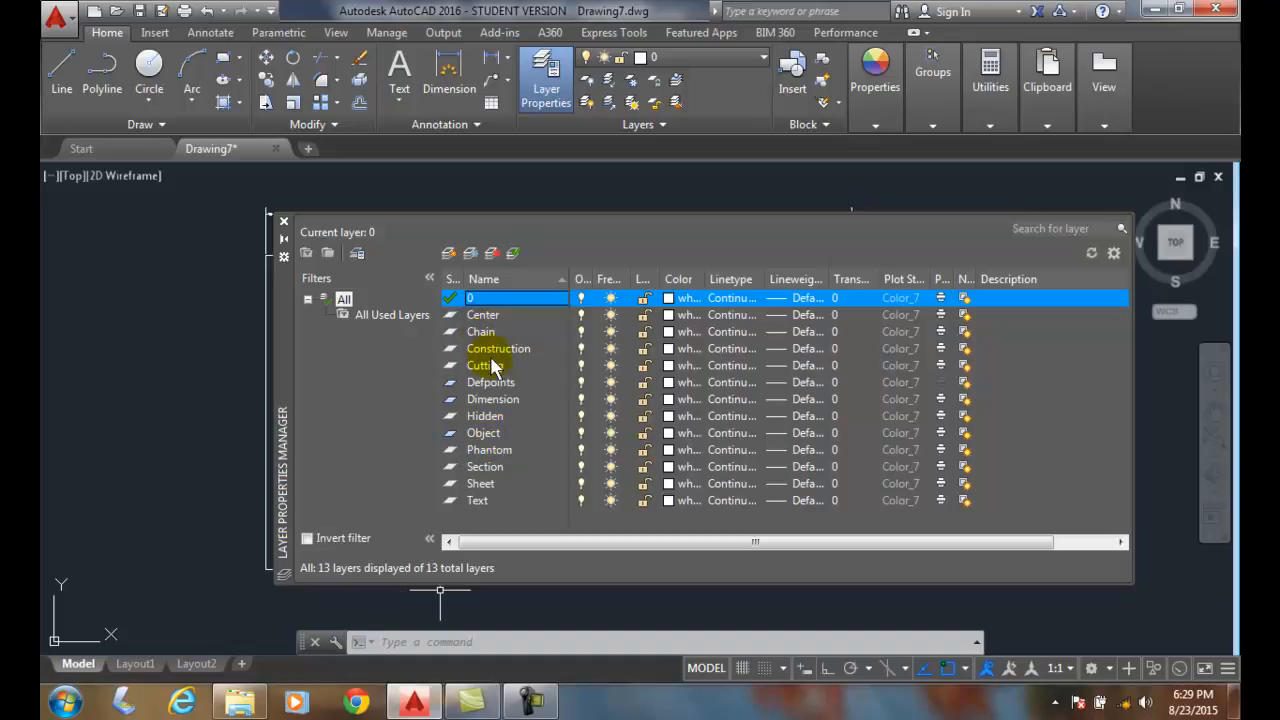
mouse_move(450, 450)
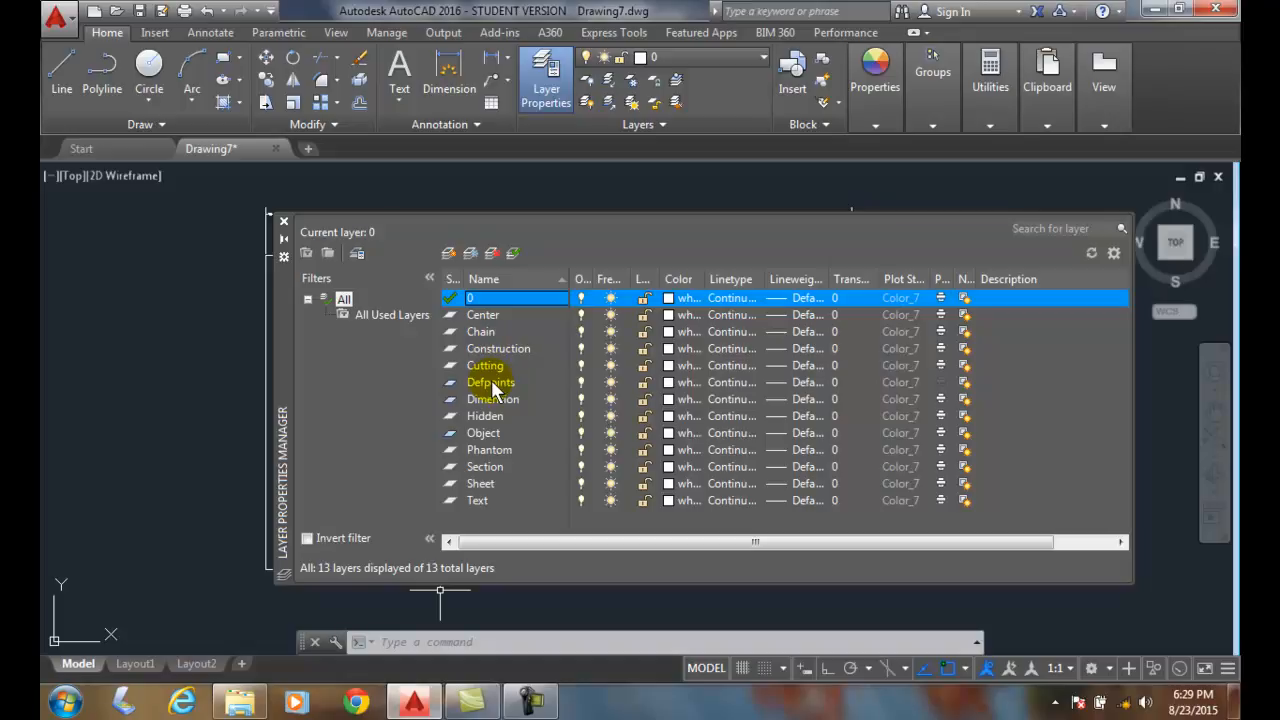
mouse_move(496, 392)
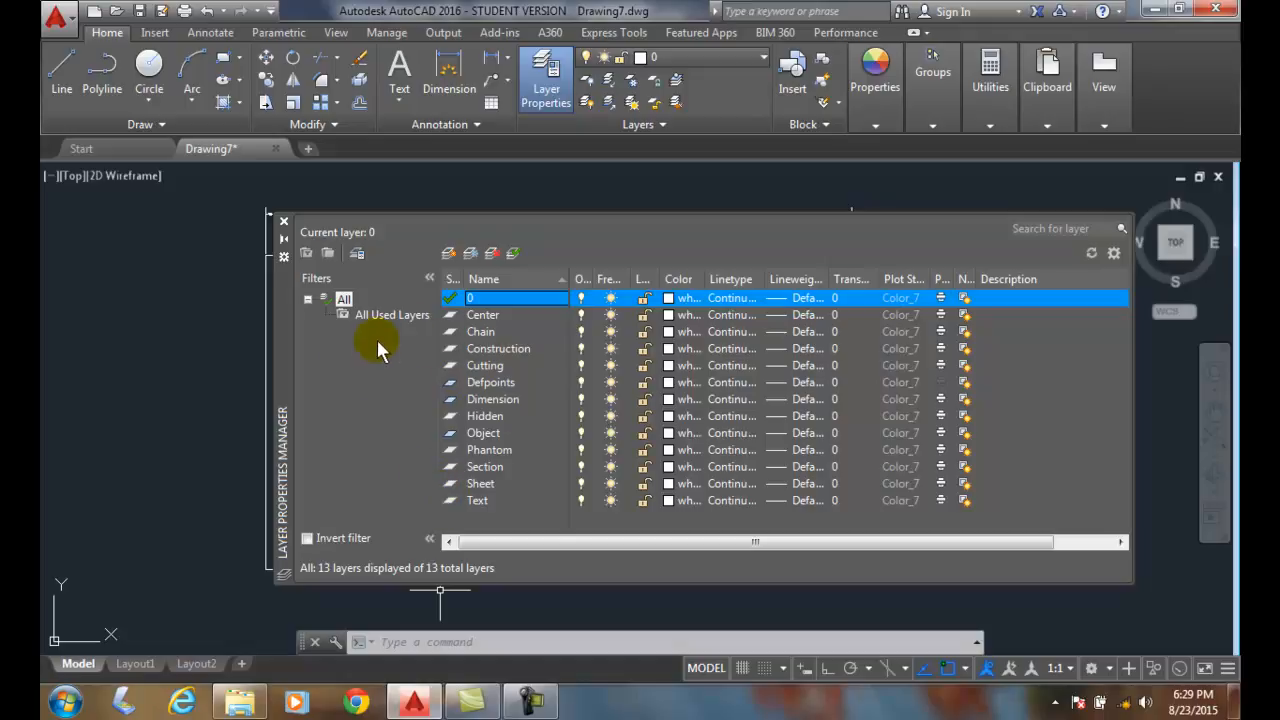
mouse_move(440, 338)
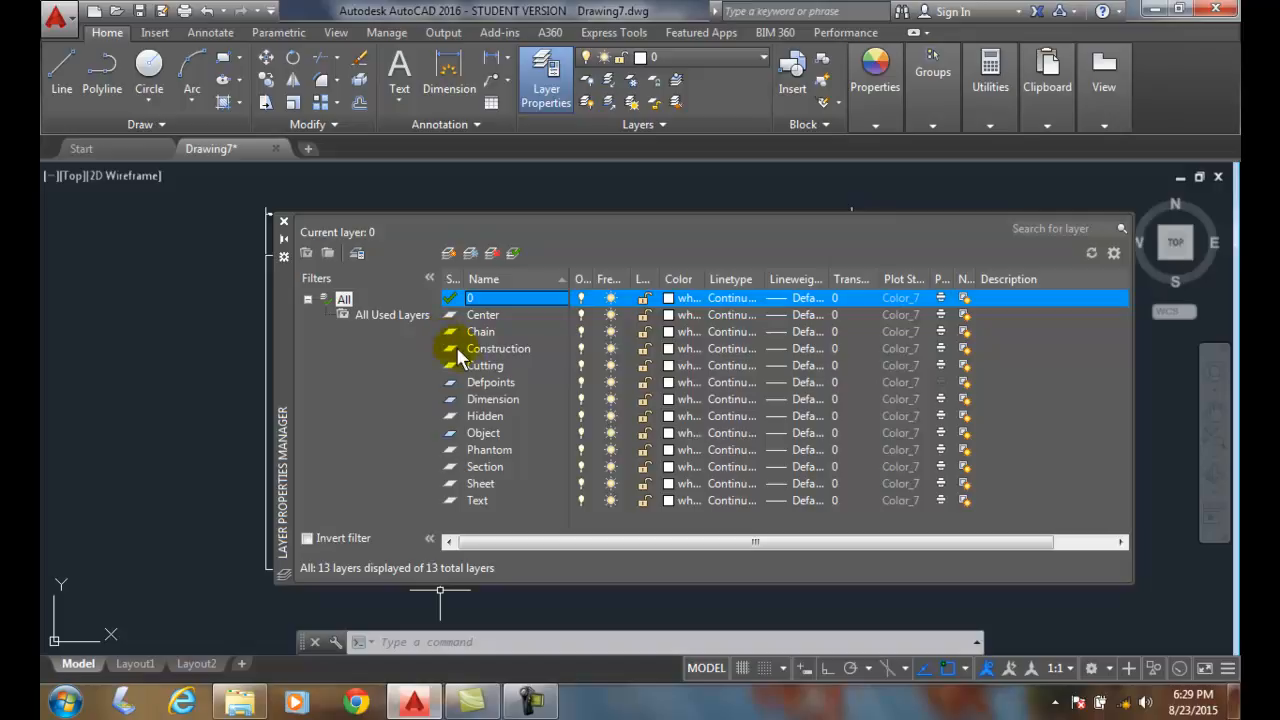
mouse_move(452, 392)
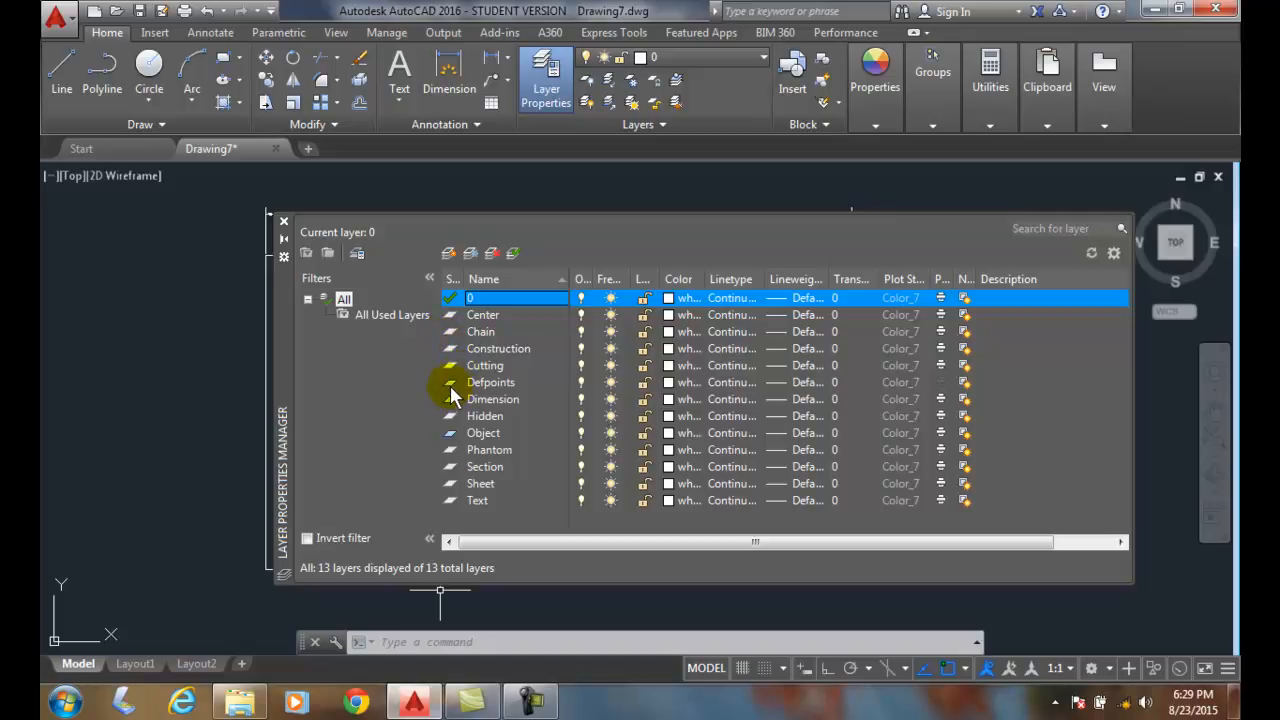